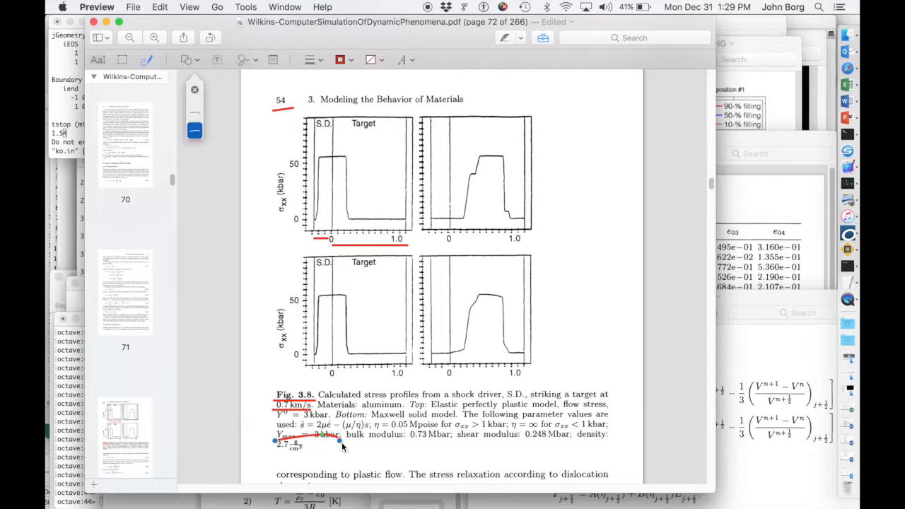
Review the handwritten wave speed, Poisson ratio, HEL and Hugoniot stress calculations for aluminum.
{"action": "left_click_drag", "start_coordinate": [322, 435], "coordinate": [446, 439]}
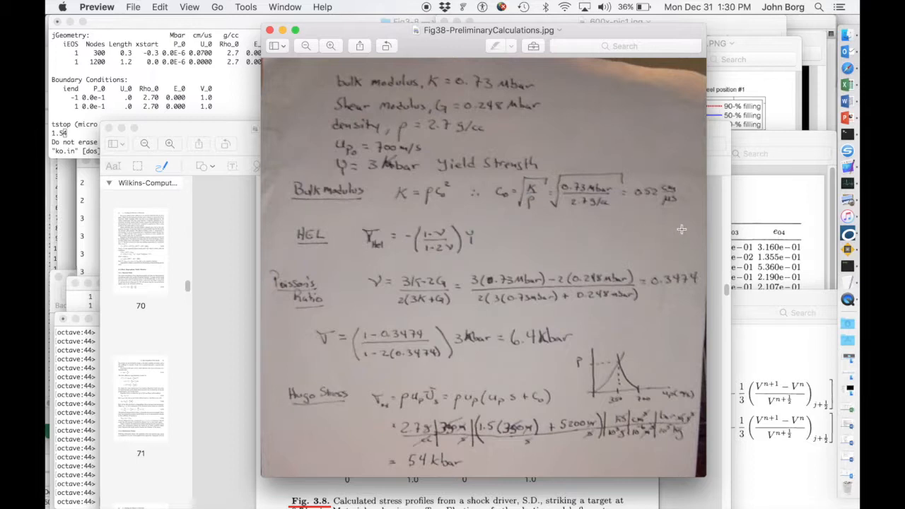
{"action": "mouse_move", "coordinate": [650, 198]}
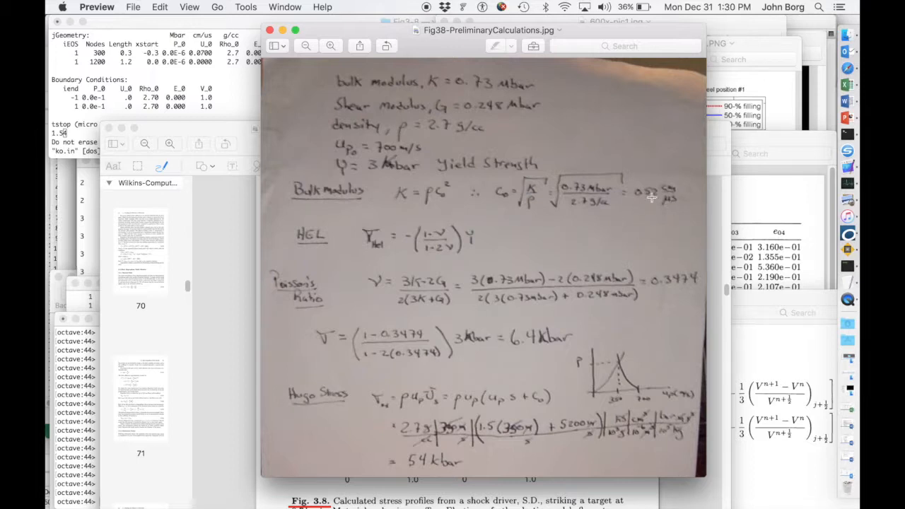
{"action": "mouse_move", "coordinate": [643, 184]}
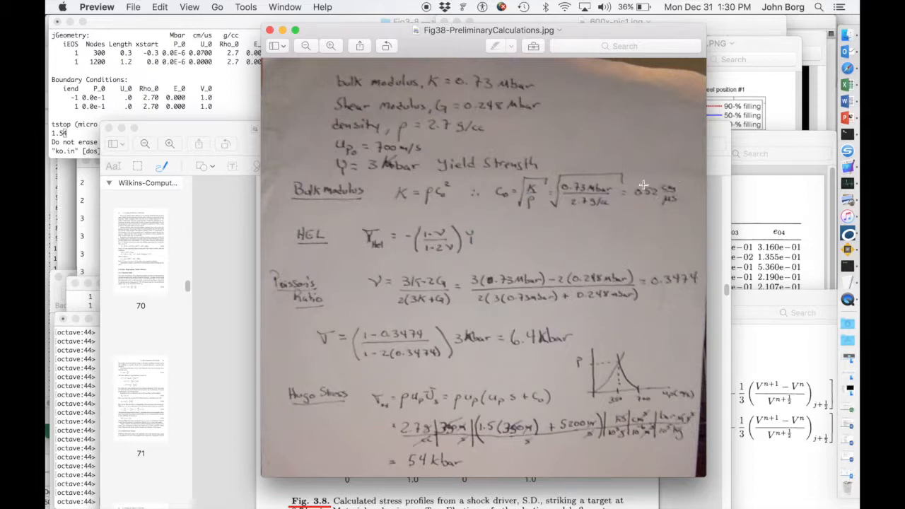
{"action": "mouse_move", "coordinate": [644, 209]}
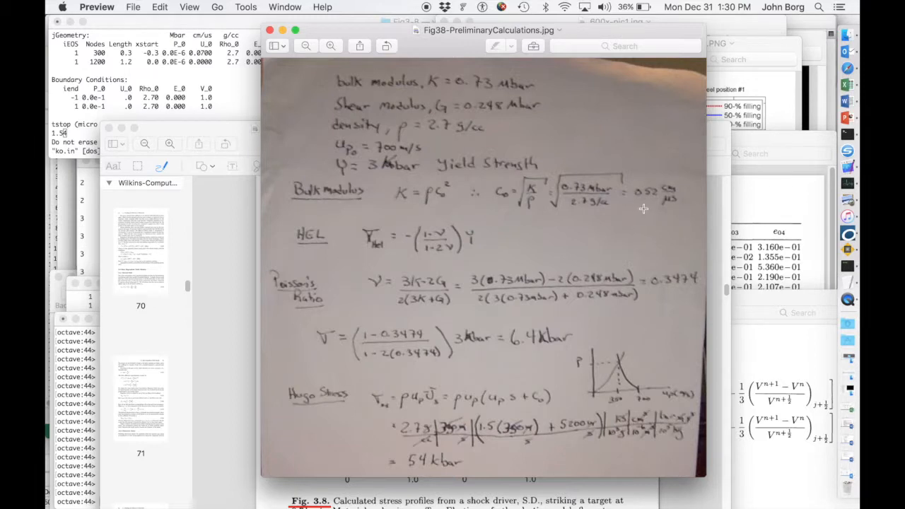
{"action": "mouse_move", "coordinate": [648, 212]}
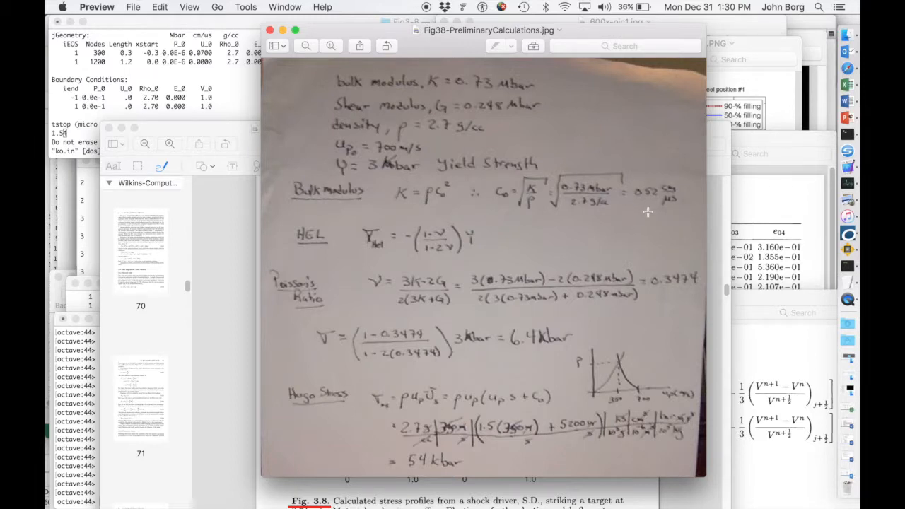
{"action": "mouse_move", "coordinate": [557, 224]}
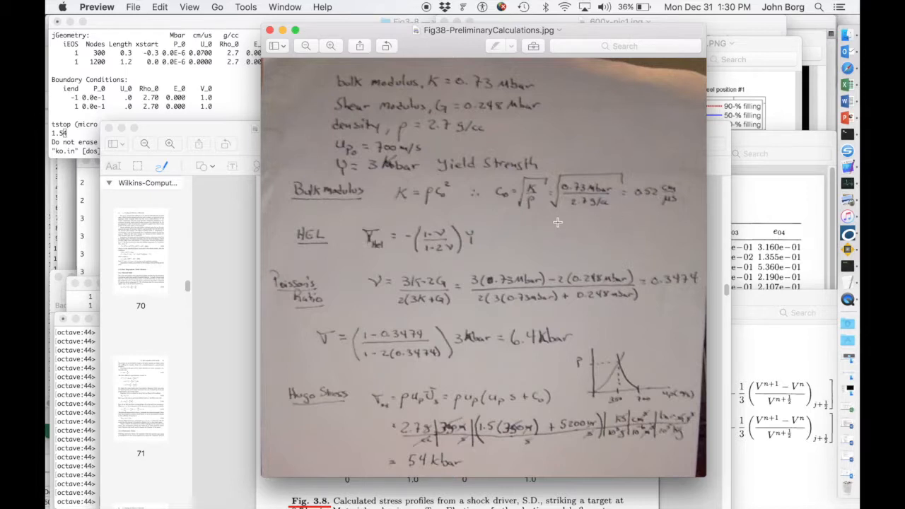
{"action": "mouse_move", "coordinate": [317, 251]}
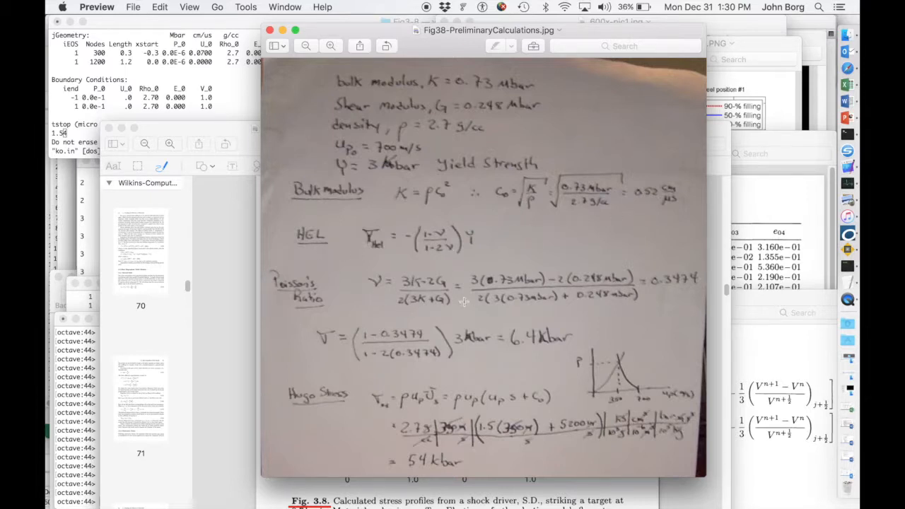
{"action": "mouse_move", "coordinate": [440, 297]}
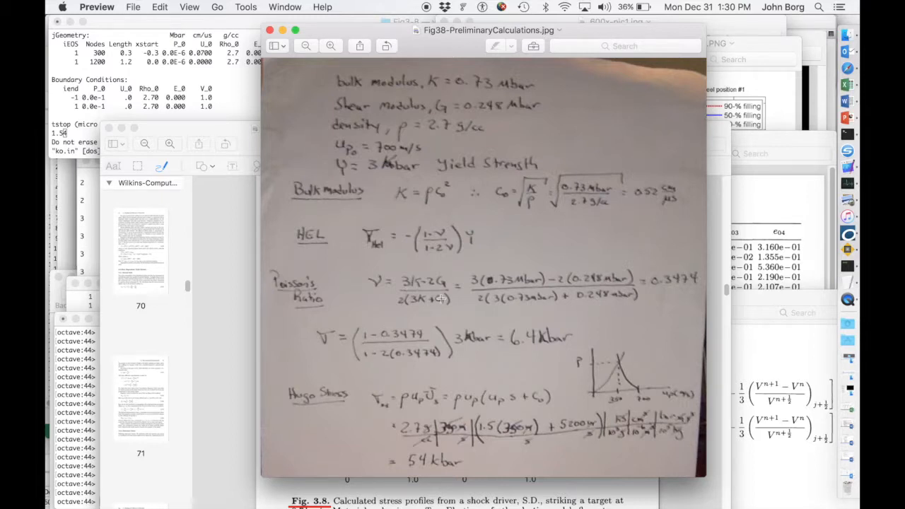
{"action": "mouse_move", "coordinate": [458, 328]}
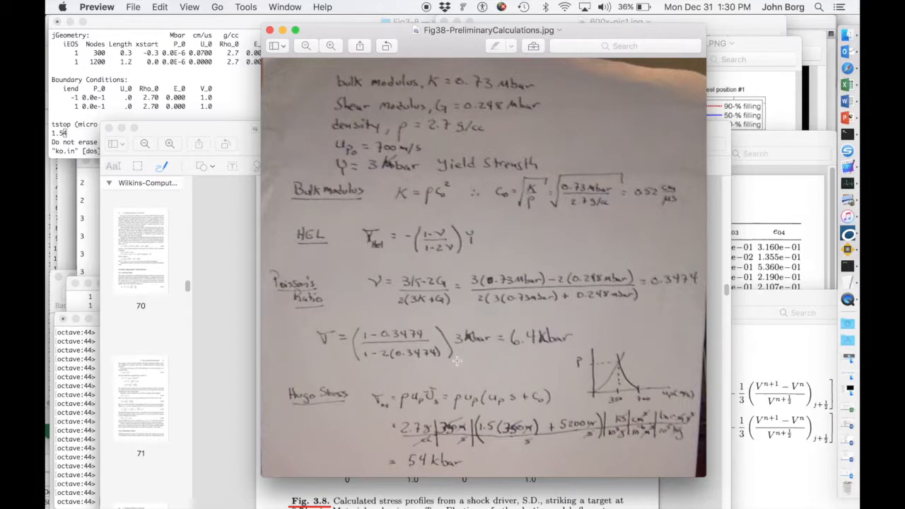
{"action": "mouse_move", "coordinate": [672, 307]}
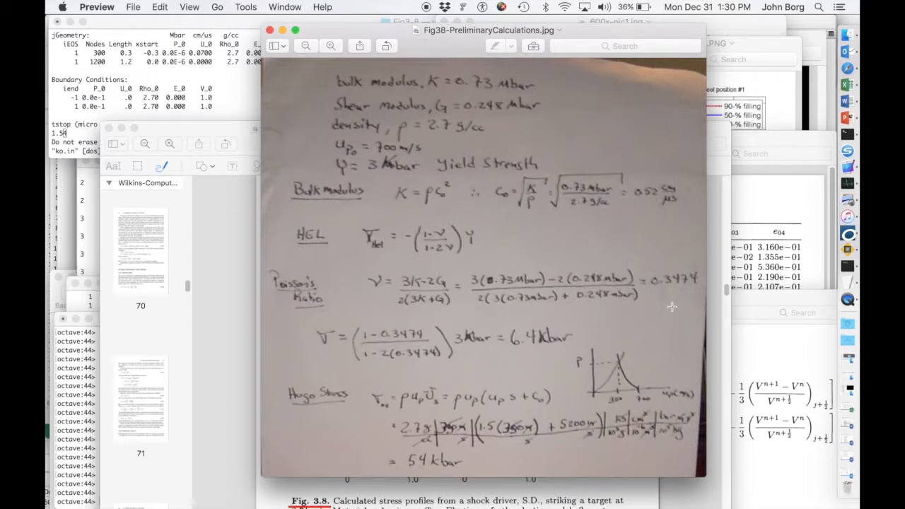
{"action": "mouse_move", "coordinate": [470, 383]}
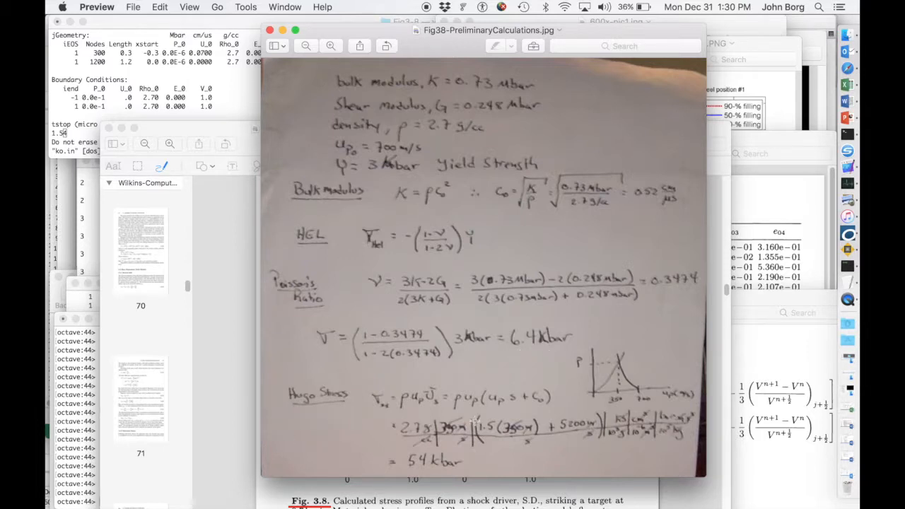
{"action": "mouse_move", "coordinate": [653, 405]}
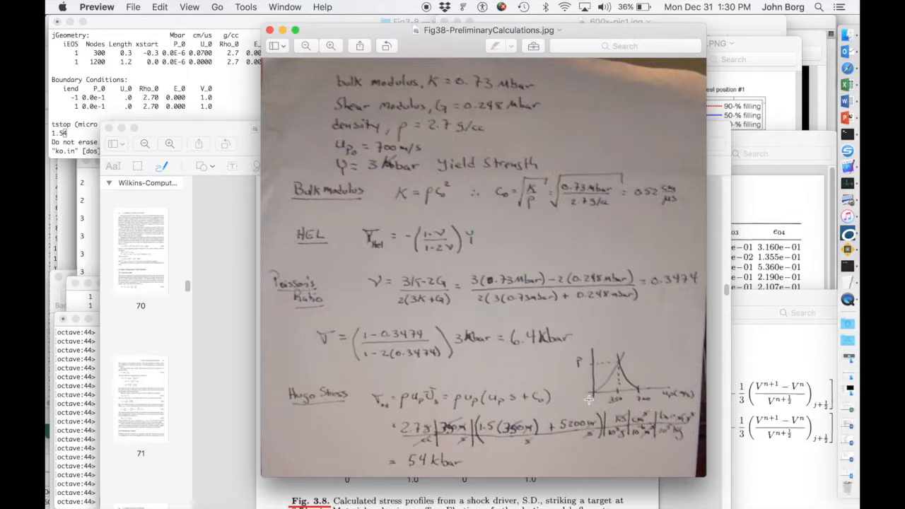
{"action": "mouse_move", "coordinate": [616, 412]}
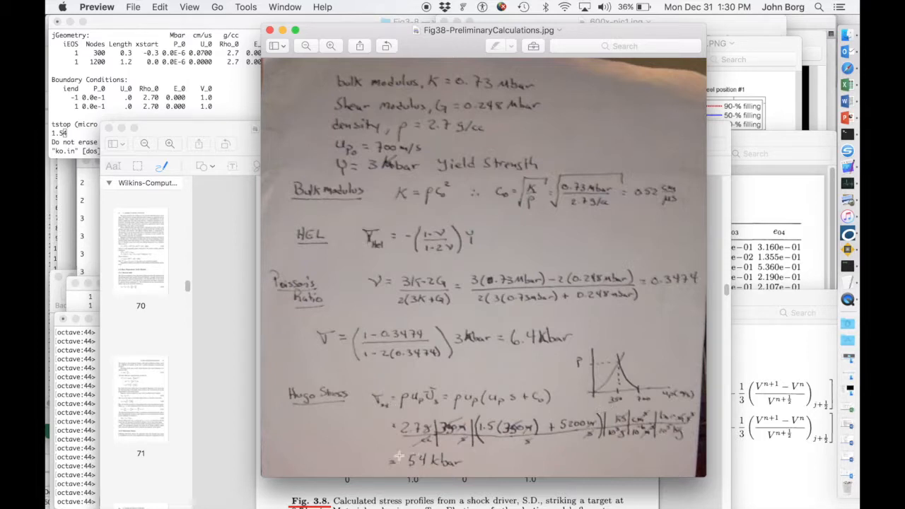
{"action": "mouse_move", "coordinate": [484, 468]}
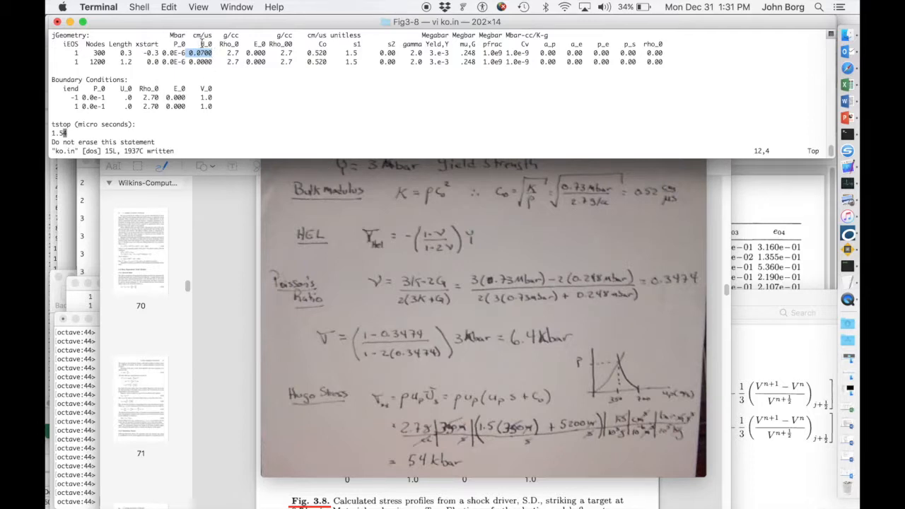
{"action": "mouse_move", "coordinate": [221, 76]}
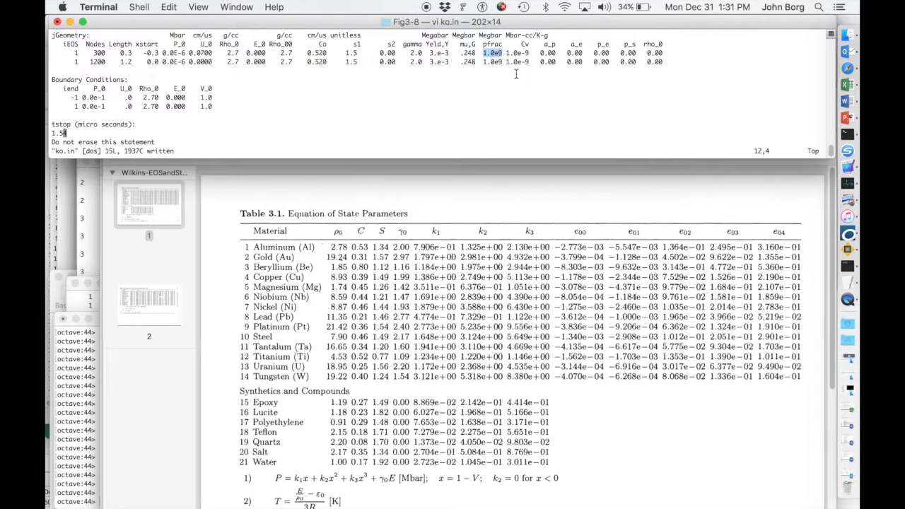
{"action": "mouse_move", "coordinate": [849, 68]}
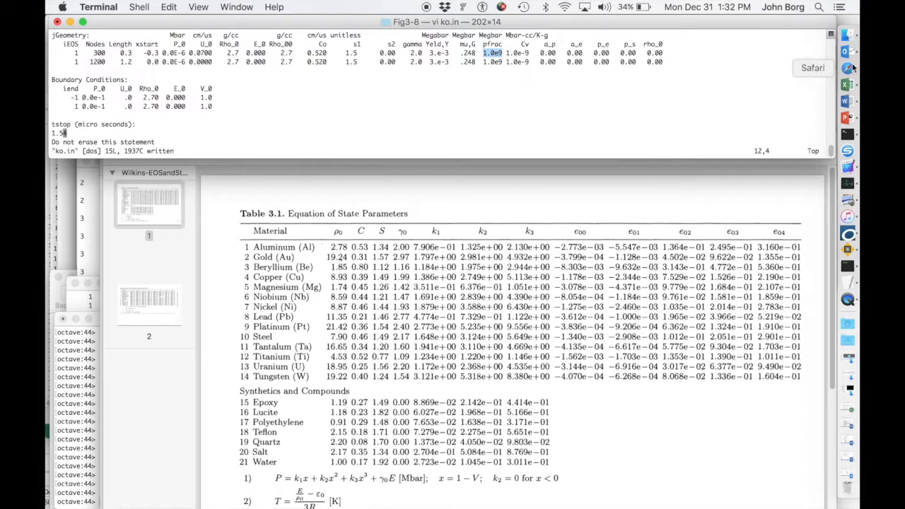
{"action": "mouse_move", "coordinate": [849, 134]}
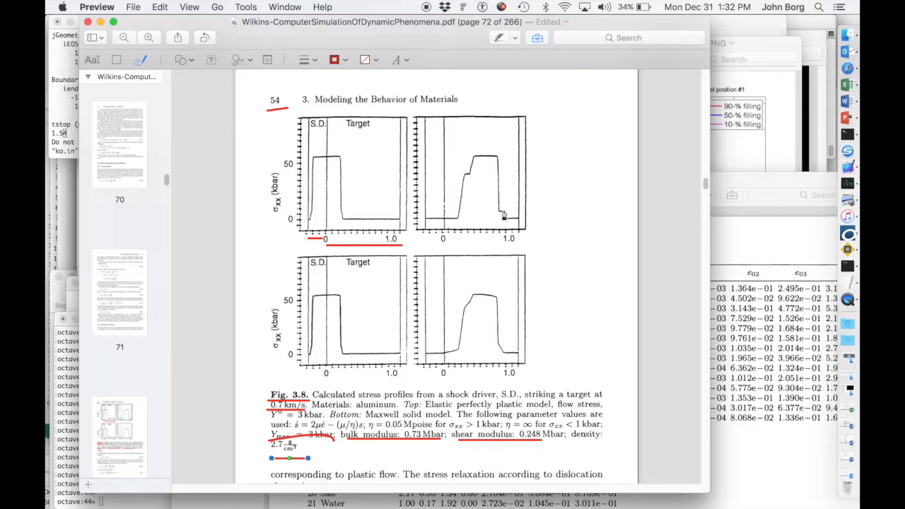
{"action": "mouse_move", "coordinate": [421, 223]}
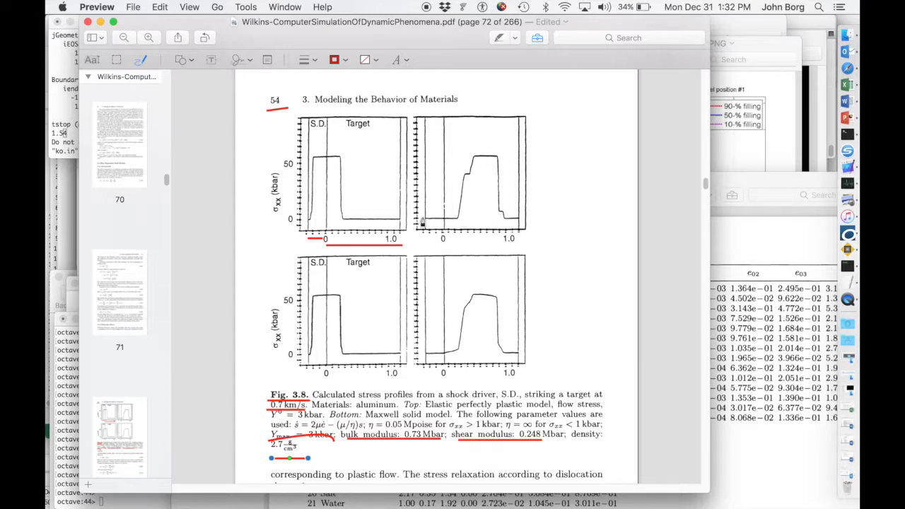
{"action": "mouse_move", "coordinate": [502, 218]}
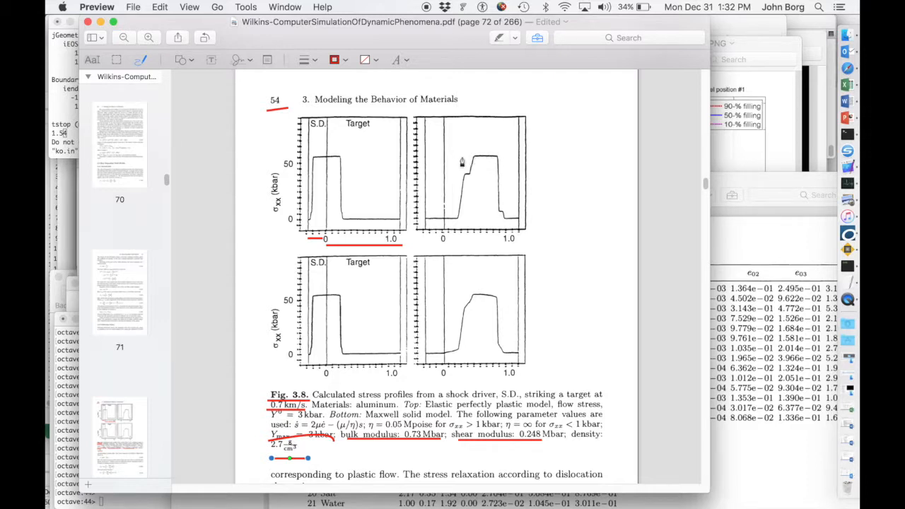
{"action": "mouse_move", "coordinate": [488, 162]}
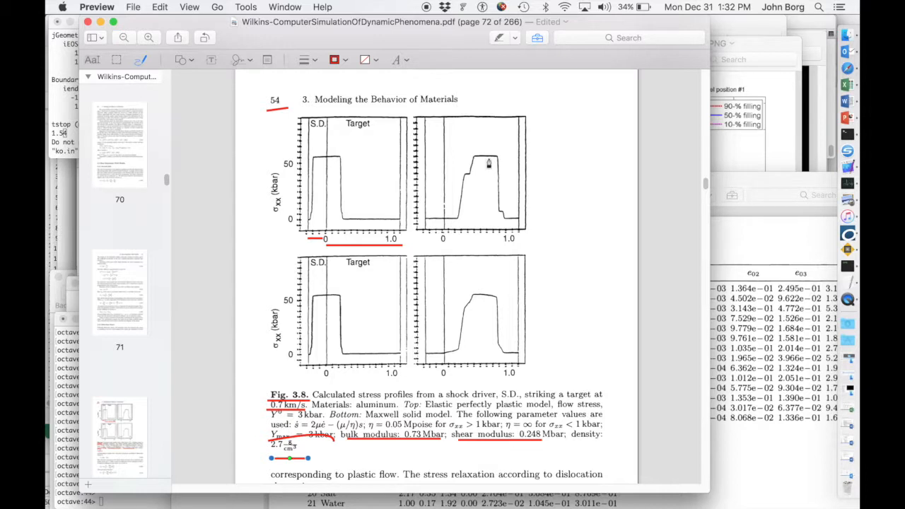
{"action": "mouse_move", "coordinate": [481, 161]}
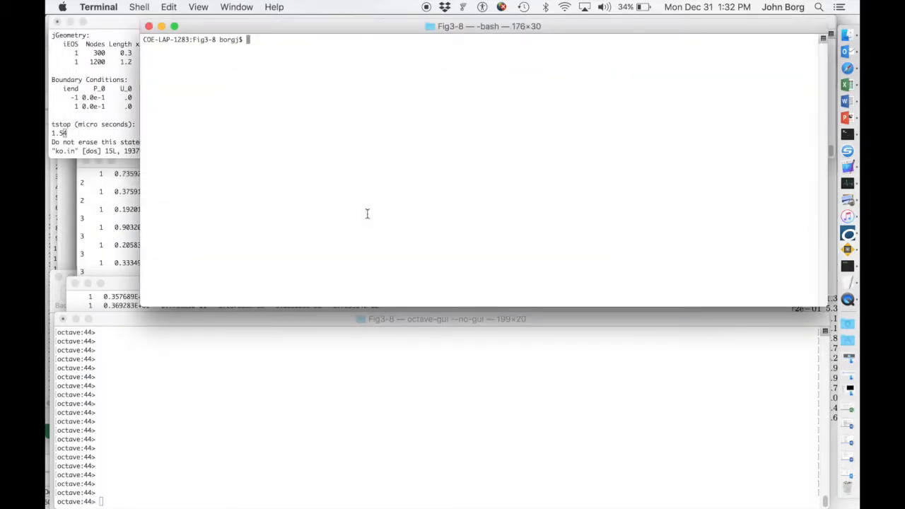
List the directory and run the KO simulation executable ./a.out to completion.
{"action": "type", "text": "ls"}
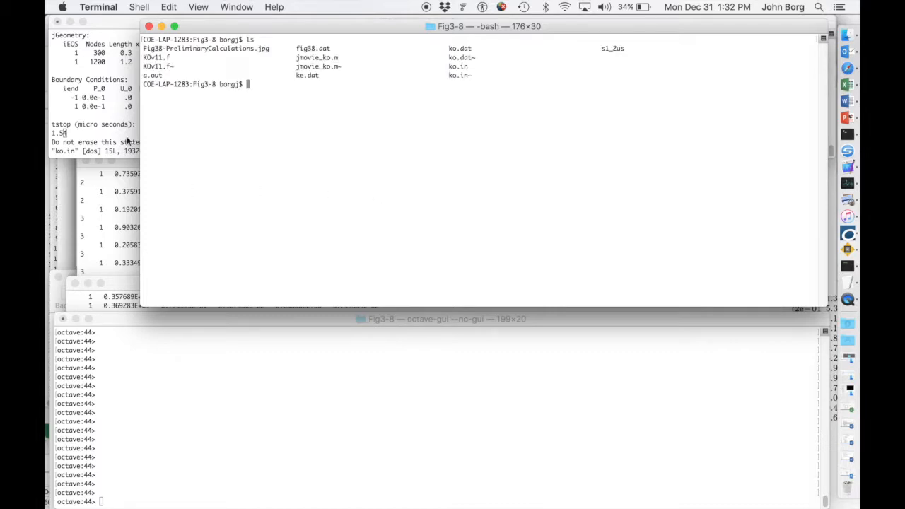
{"action": "mouse_move", "coordinate": [260, 203]}
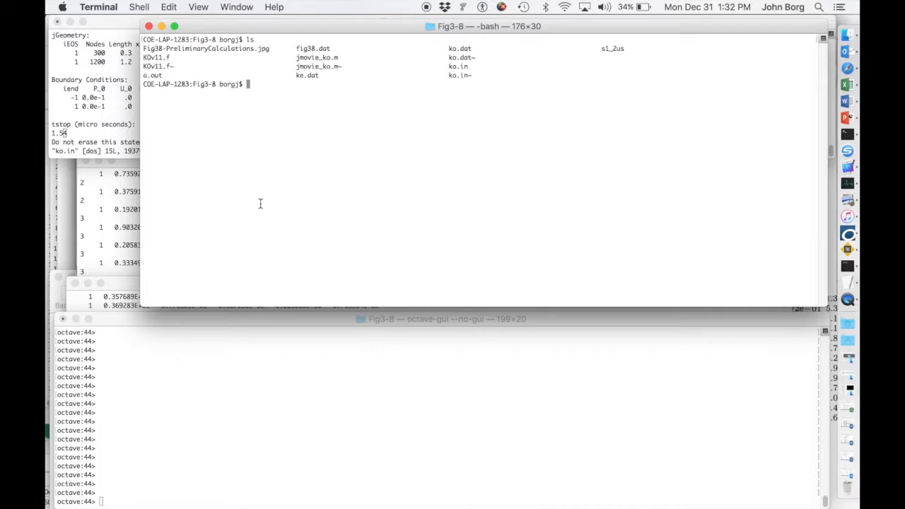
{"action": "type", "text": "./a.out"}
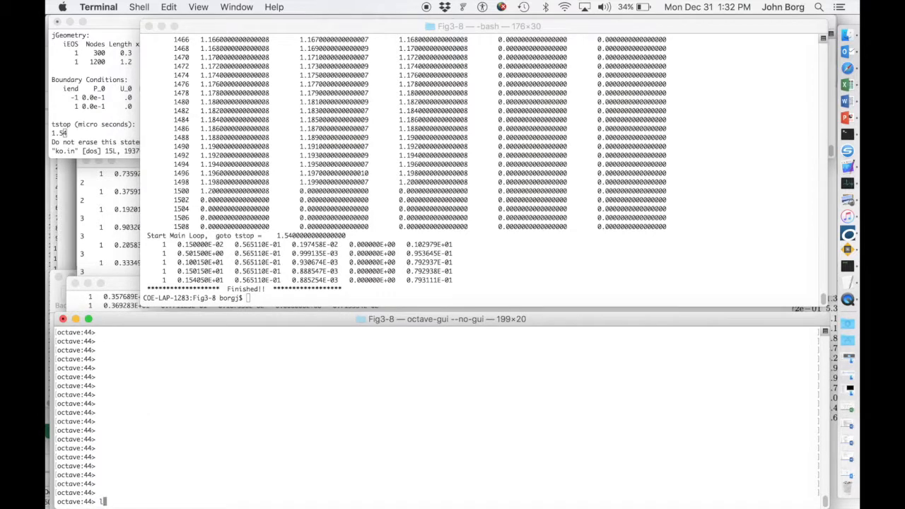
Load ko.dat into Octave, then list files back in the simulation shell.
{"action": "type", "text": "loadko"}
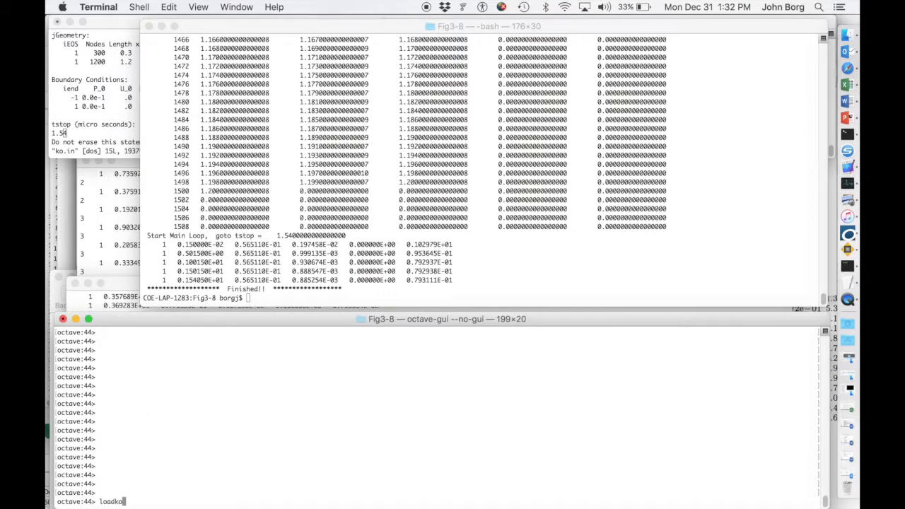
{"action": "type", "text": ".dat"}
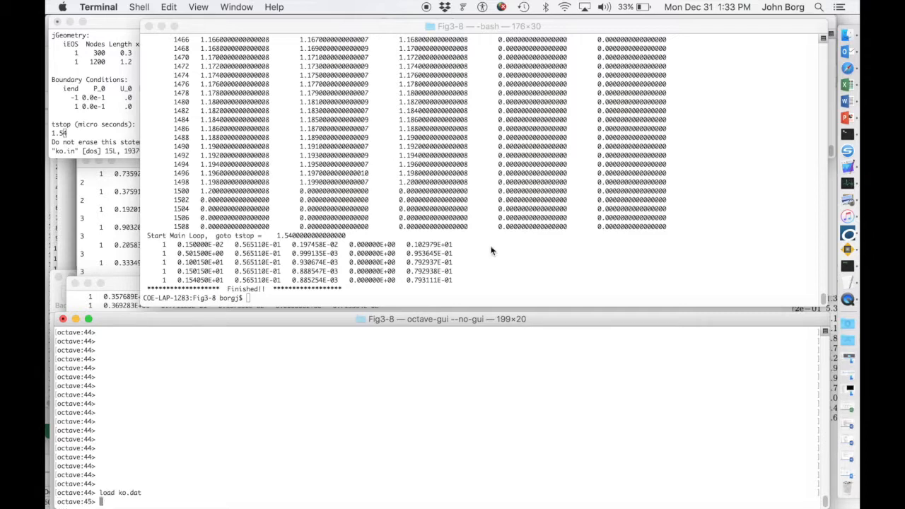
{"action": "left_click", "coordinate": [491, 247]}
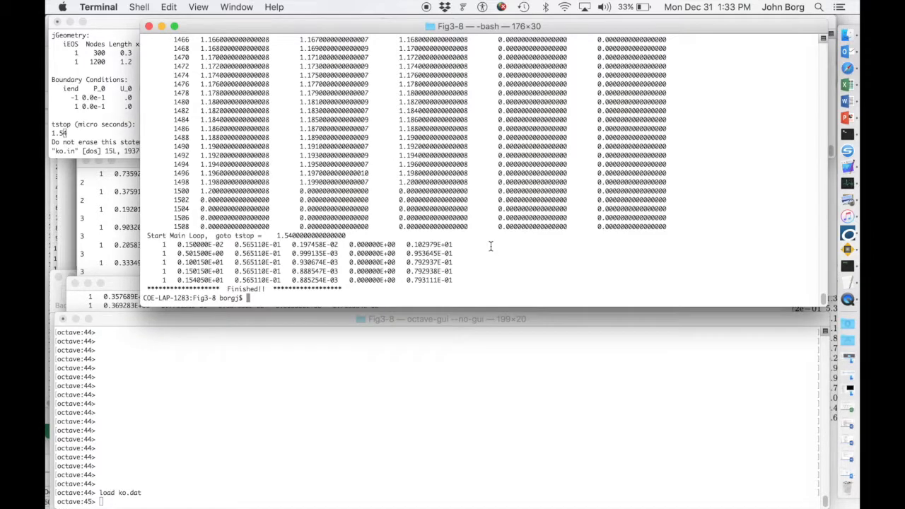
{"action": "type", "text": "ls"}
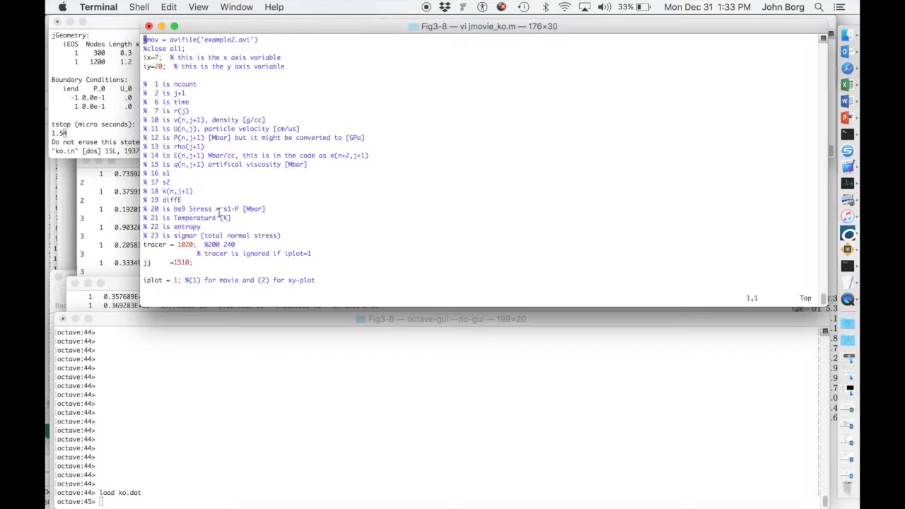
{"action": "mouse_move", "coordinate": [266, 433]}
{"action": "type", "text": "close all; jmovie_ko"}
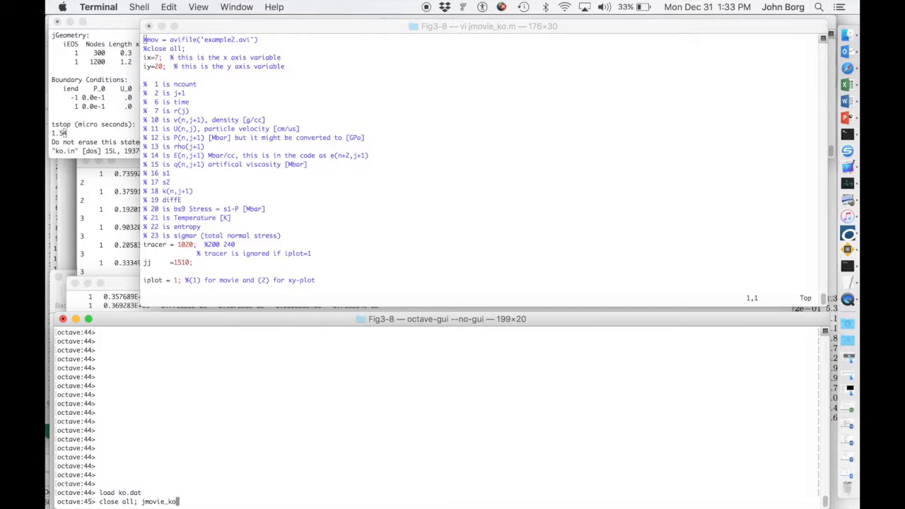
Run jmovie_ko to plot the simulated stress profile beside the Wilkins Fig. 3.8 page.
{"action": "key", "text": "Return"}
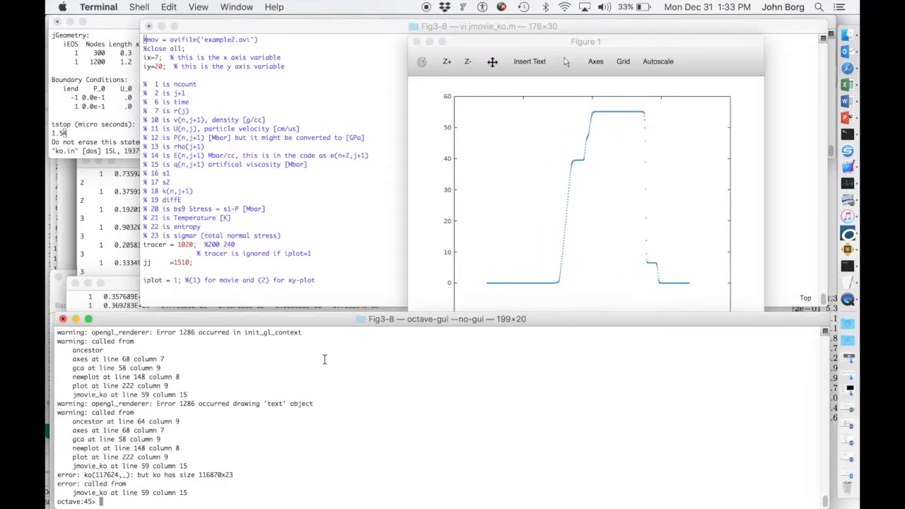
{"action": "mouse_move", "coordinate": [848, 198]}
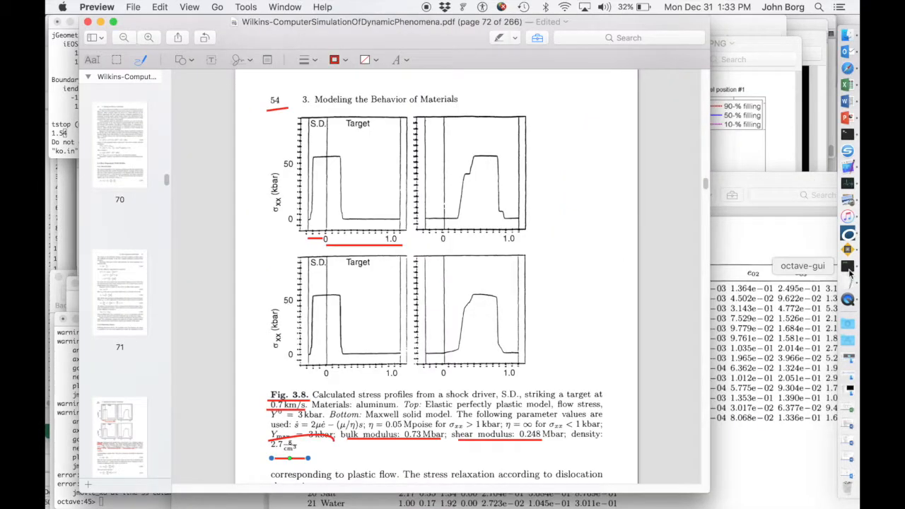
{"action": "left_click", "coordinate": [849, 266]}
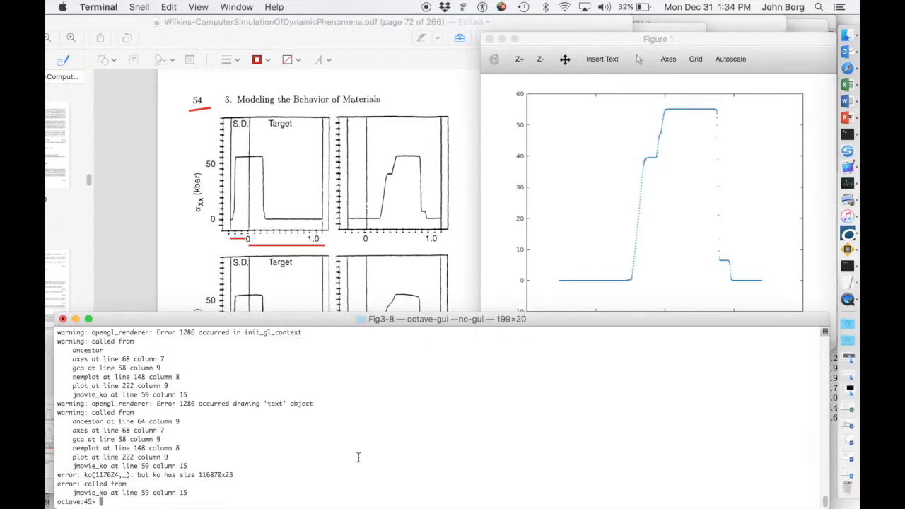
Hold and plot fig38 data in red '-r', labelling axes 'position (cm)' and 'xx-stress (kbar)'.
{"action": "type", "text": "hold;plot(fig38(:,1),fig38(:,2),'-r'); xlabel('position (cm)'); ylabel('xx-stress (kbar)')"}
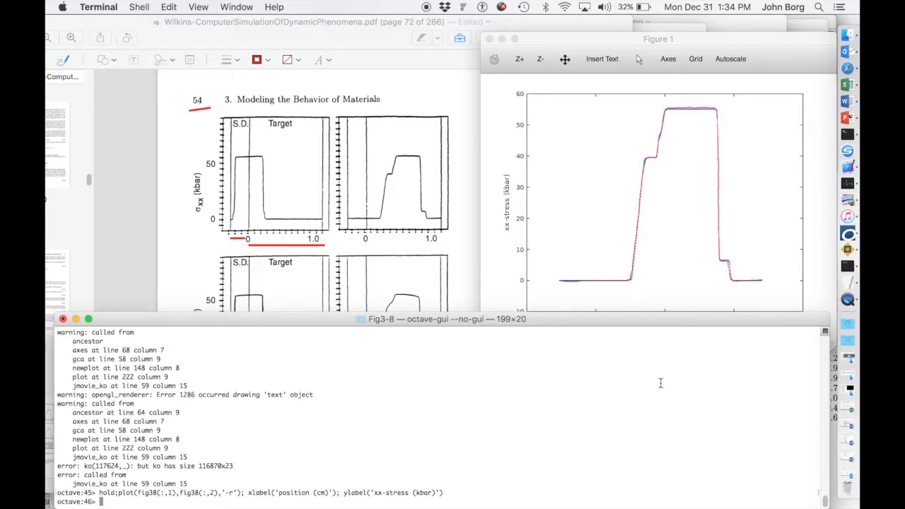
{"action": "mouse_move", "coordinate": [439, 164]}
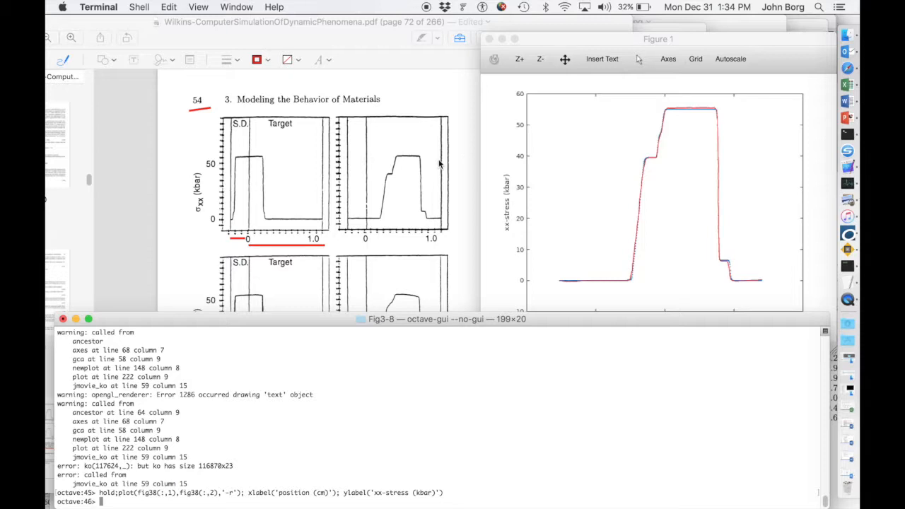
{"action": "mouse_move", "coordinate": [403, 224]}
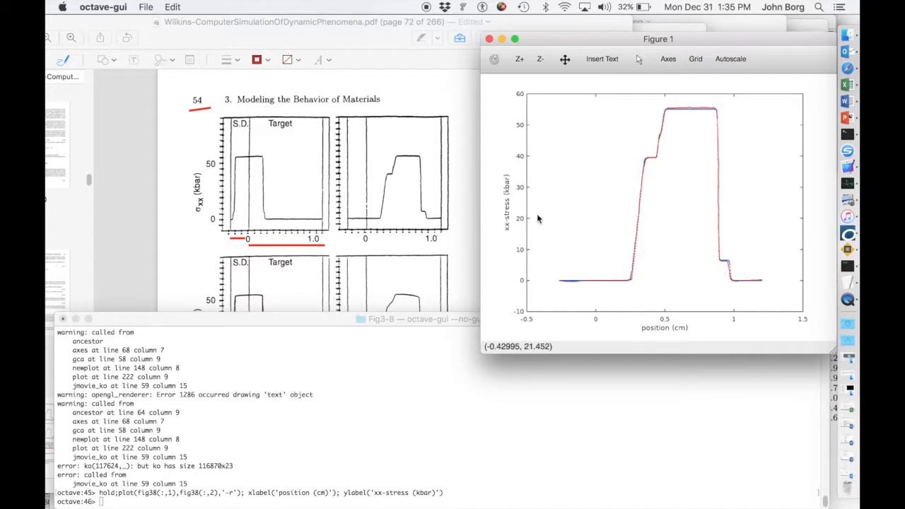
{"action": "mouse_move", "coordinate": [622, 215]}
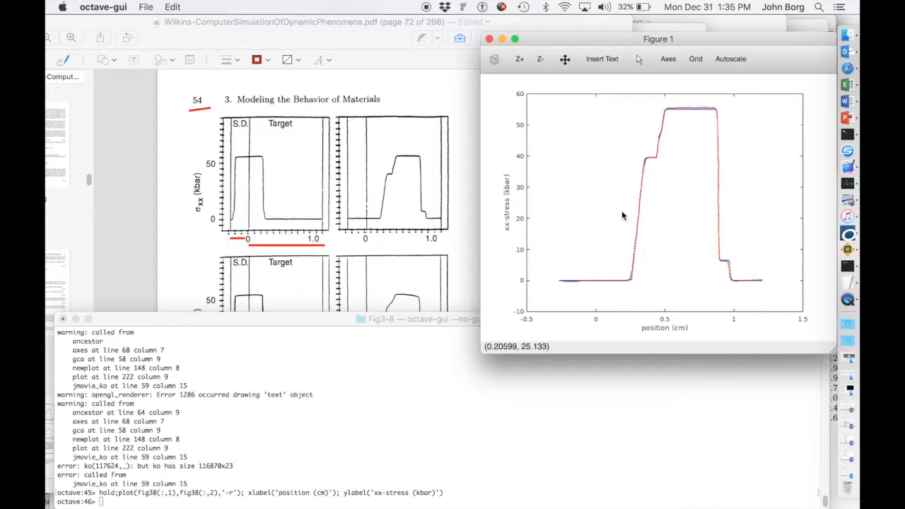
{"action": "mouse_move", "coordinate": [678, 113]}
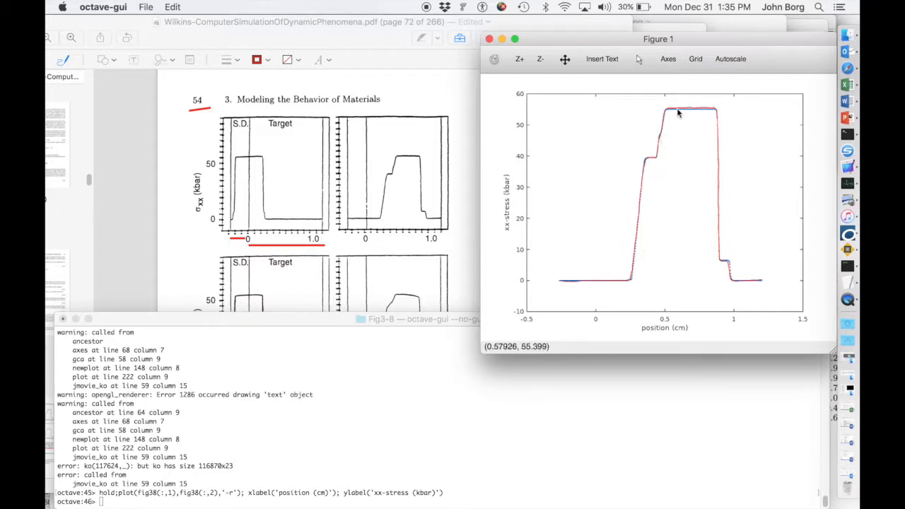
{"action": "mouse_move", "coordinate": [738, 300]}
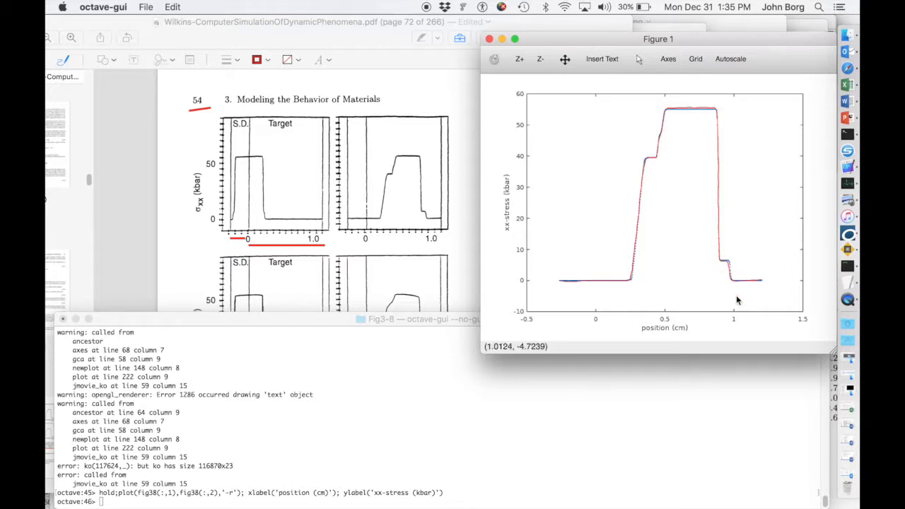
{"action": "mouse_move", "coordinate": [727, 269]}
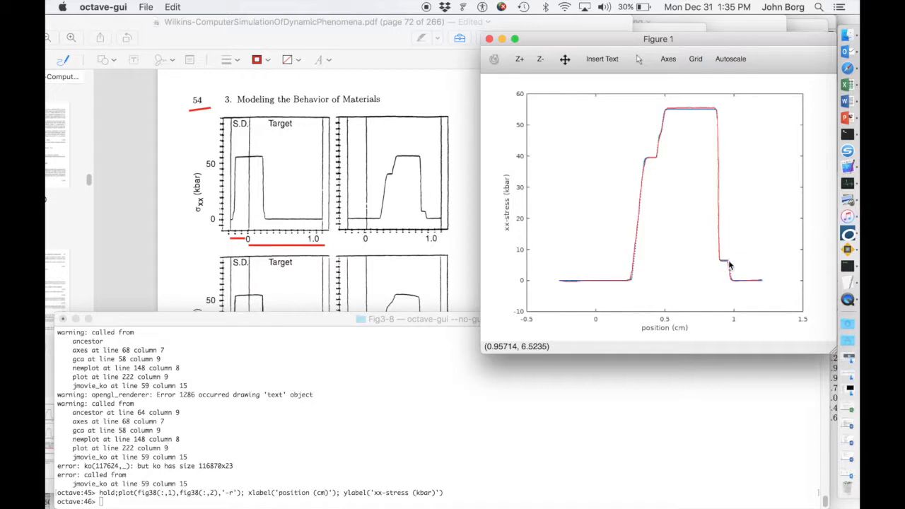
{"action": "mouse_move", "coordinate": [690, 119]}
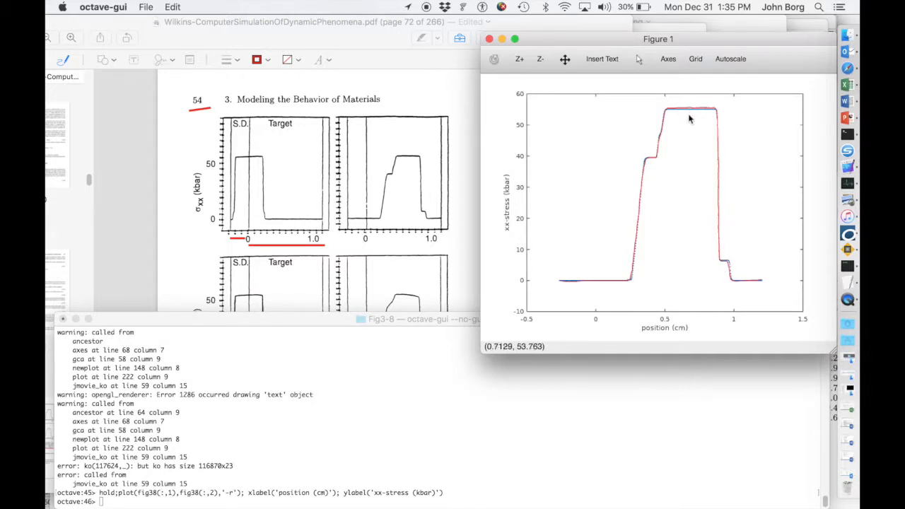
{"action": "mouse_move", "coordinate": [684, 116]}
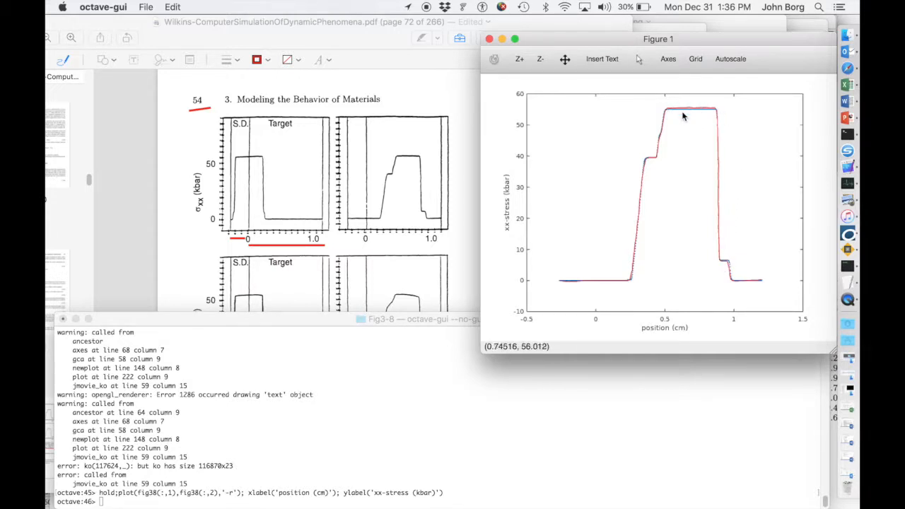
{"action": "mouse_move", "coordinate": [684, 113]}
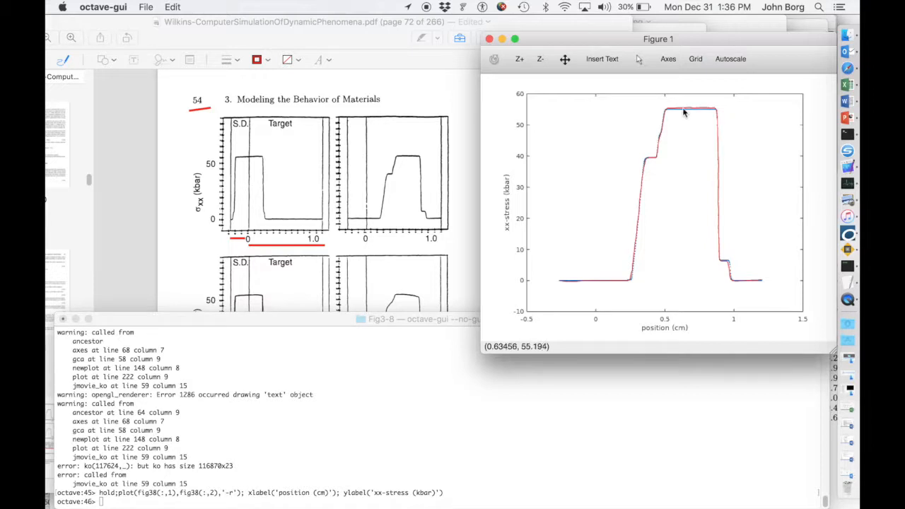
{"action": "mouse_move", "coordinate": [639, 186]}
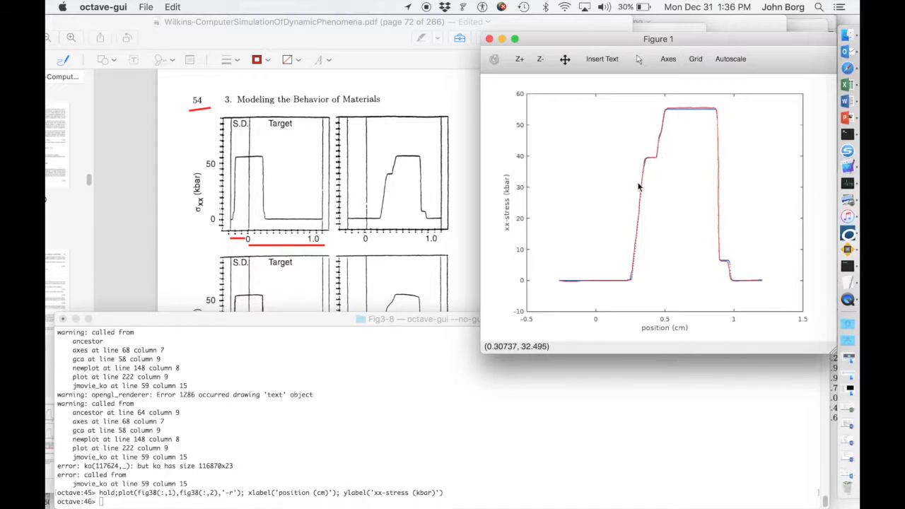
{"action": "mouse_move", "coordinate": [575, 390]}
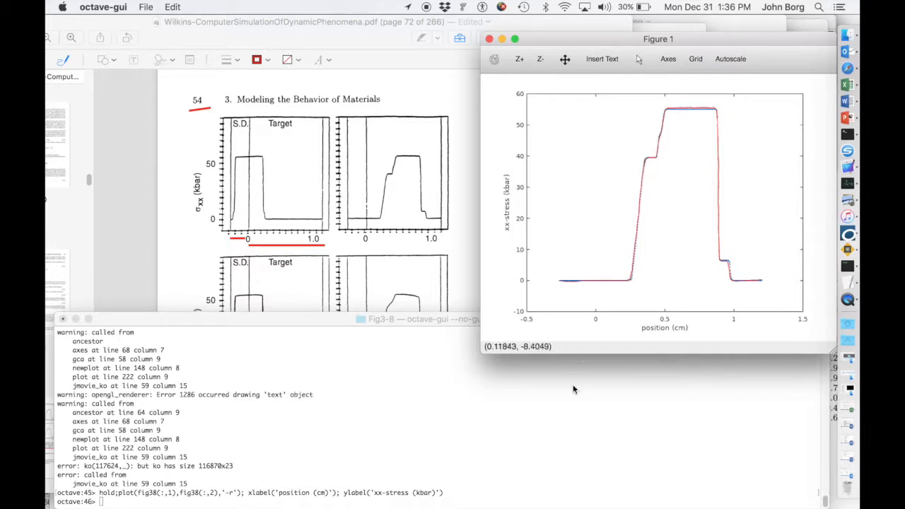